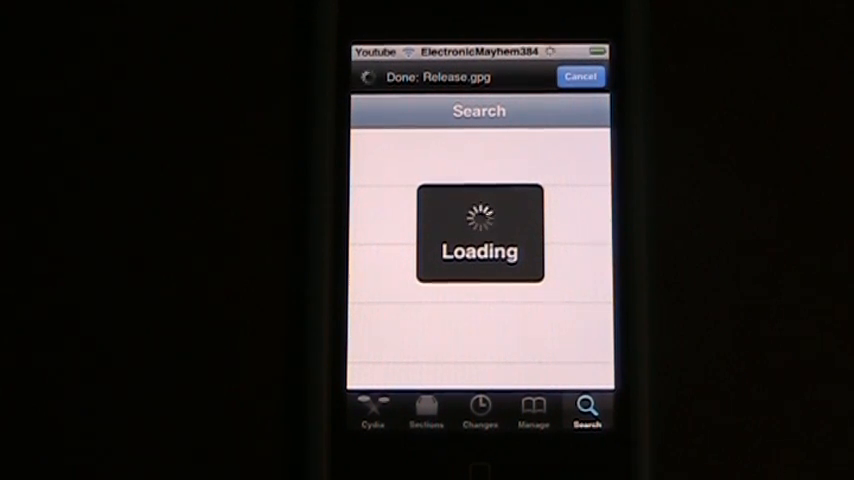
# Search Cydia for 'Winterboard' and open the WinterBoard package from the results
pyautogui.write('Winterboard')
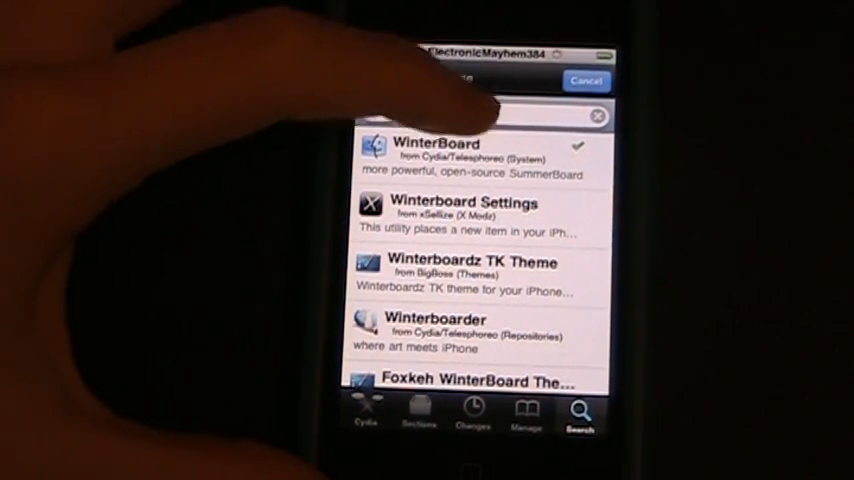
pyautogui.click(480, 116)
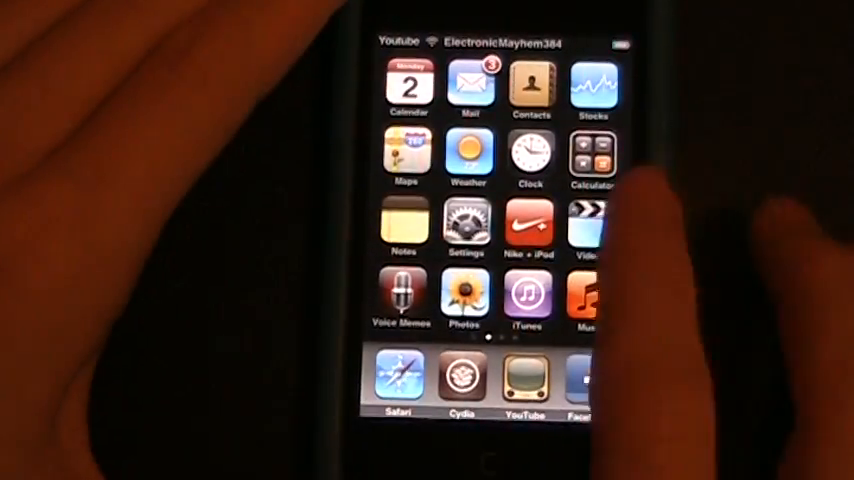
# Scroll WinterBoard's Themes list past ColorSwurl and Transparent Dock and pick an entry
pyautogui.hscroll(-3)
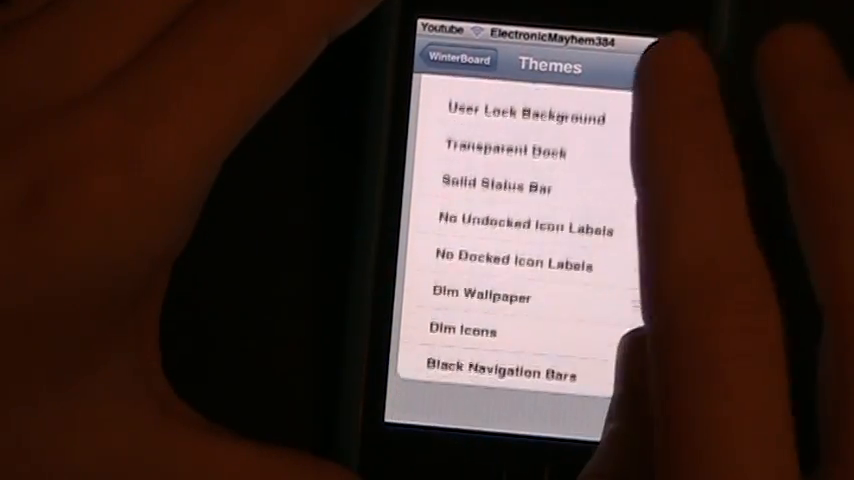
pyautogui.scroll(-3)
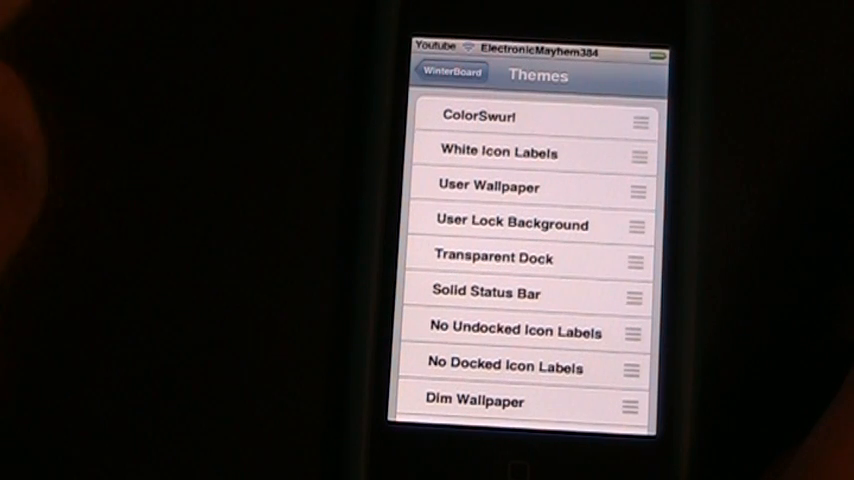
pyautogui.click(480, 404)
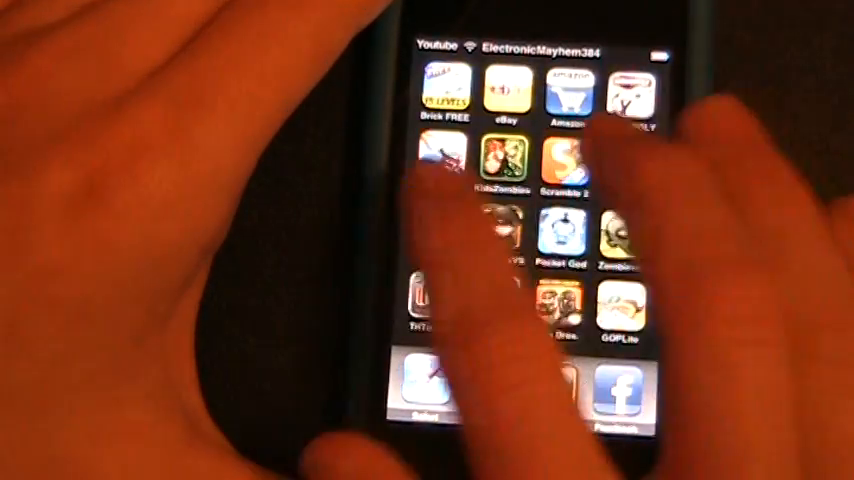
# Reach WinterBoard in the Settings list and open its preferences
pyautogui.hscroll(-3)
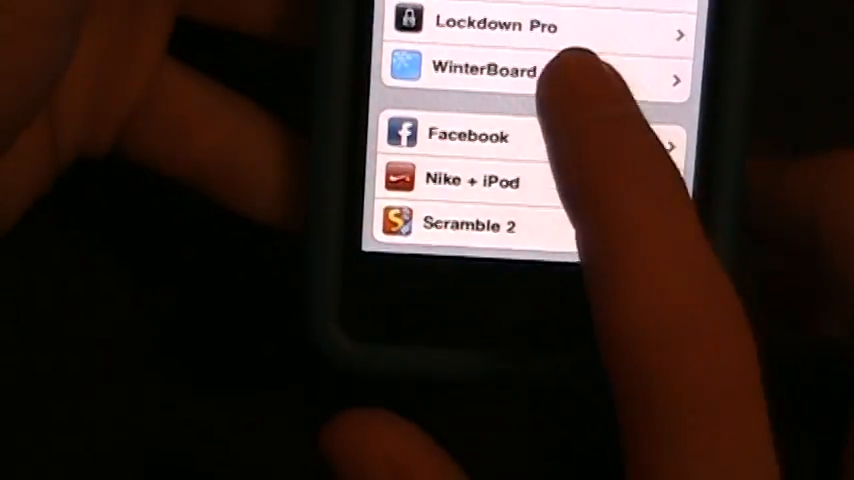
pyautogui.click(490, 68)
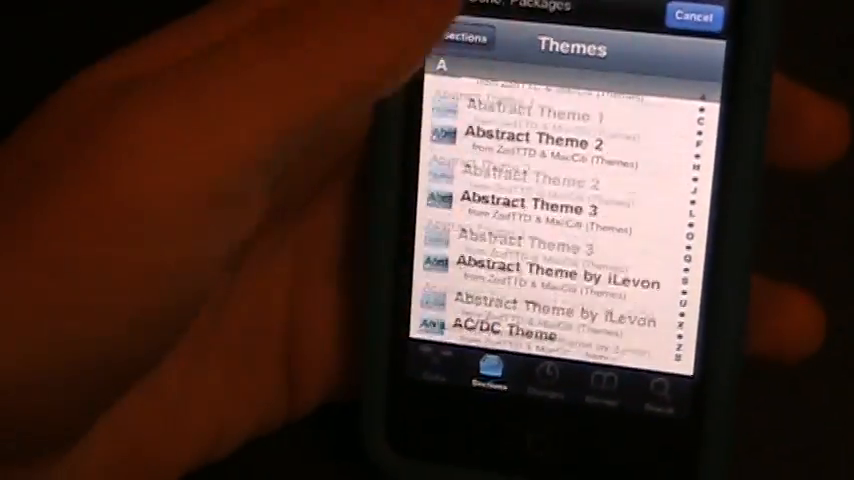
# Scroll down Cydia's alphabetical Themes section toward A 100% Wooden Theme
pyautogui.scroll(-3)
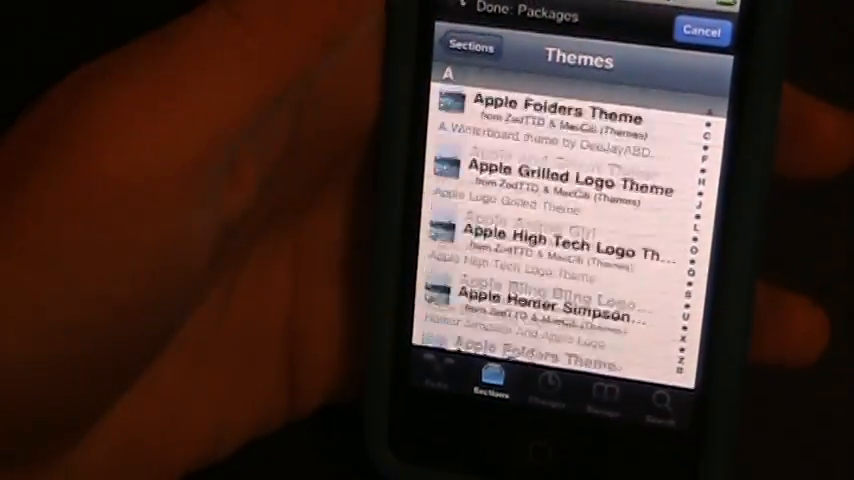
pyautogui.scroll(-3)
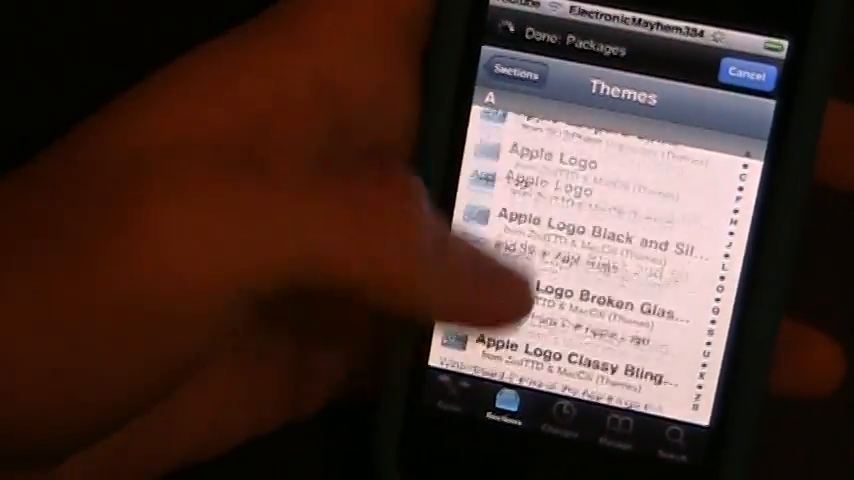
pyautogui.scroll(-3)
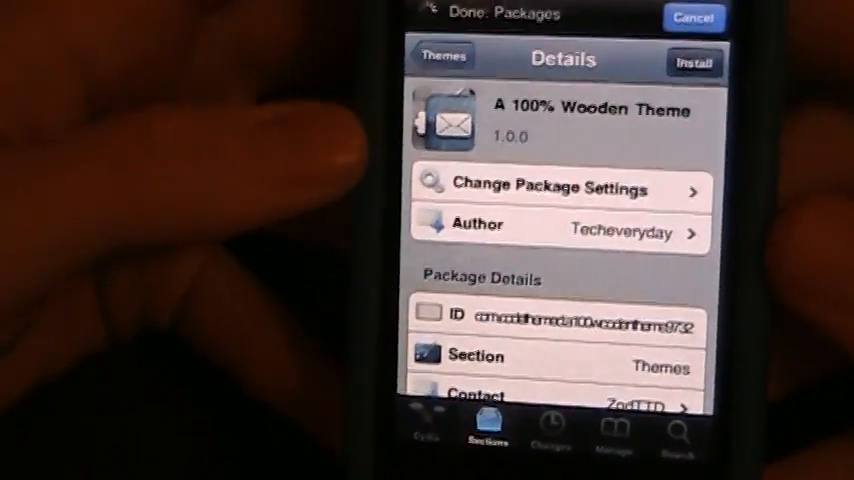
# Install A 100% Wooden Theme and confirm the download in Cydia
pyautogui.click(692, 62)
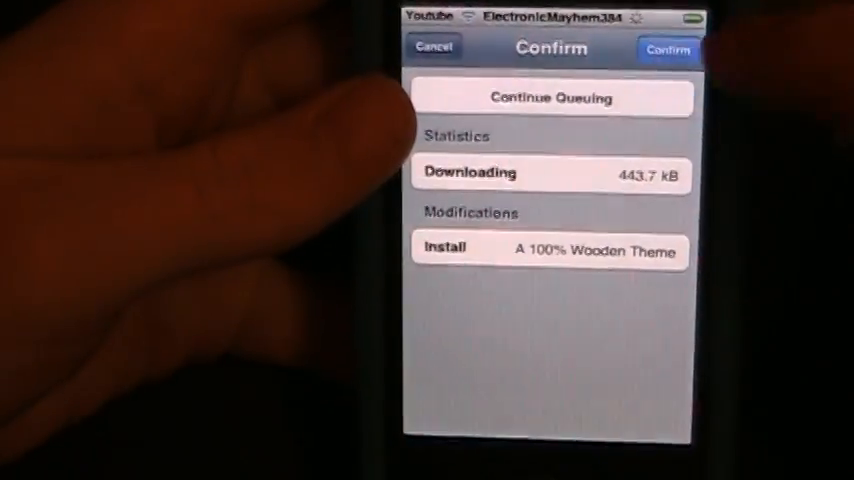
pyautogui.click(668, 50)
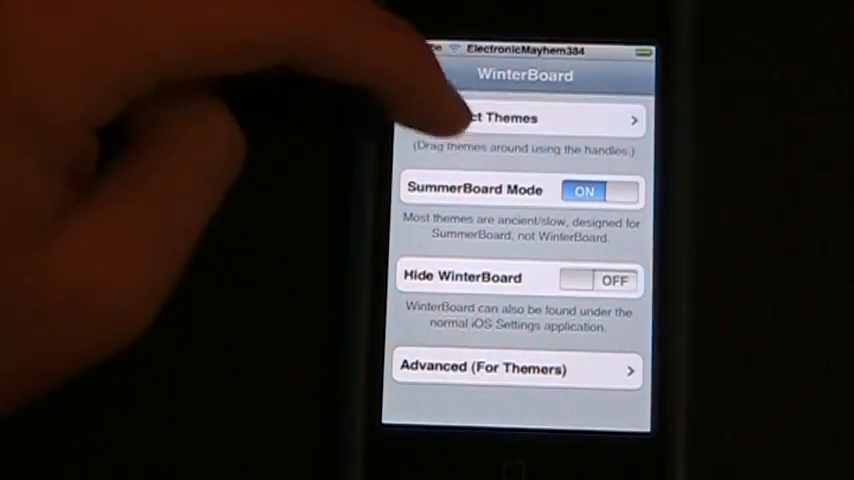
# In WinterBoard's Select Themes list, check ColorSwurl to enable it
pyautogui.click(500, 120)
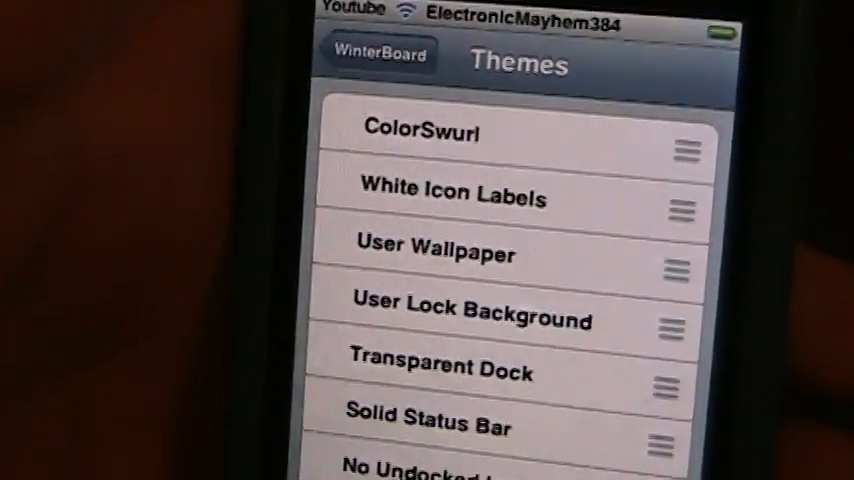
pyautogui.click(420, 130)
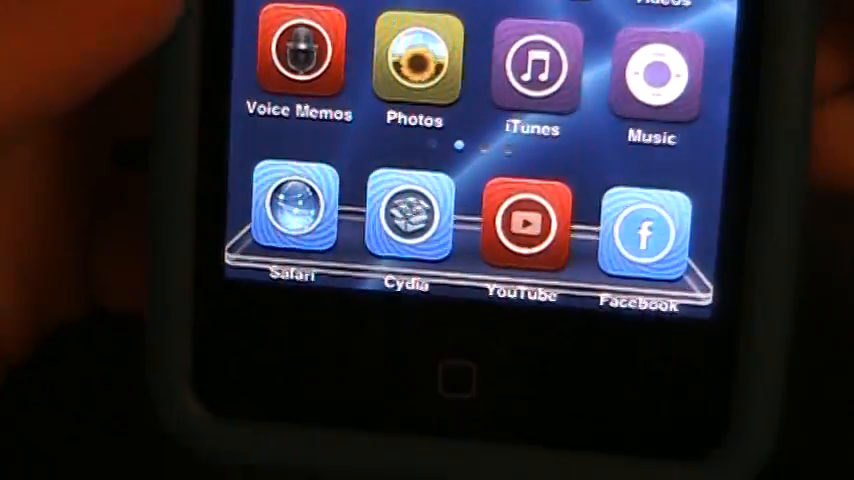
# Swipe to the second home screen page showing Tap Tap, Dictionary and TriTowers restyled
pyautogui.hscroll(-3)
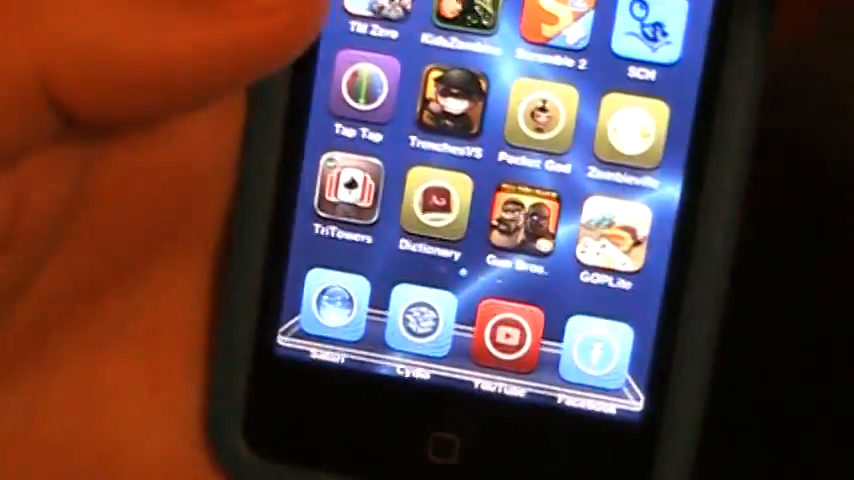